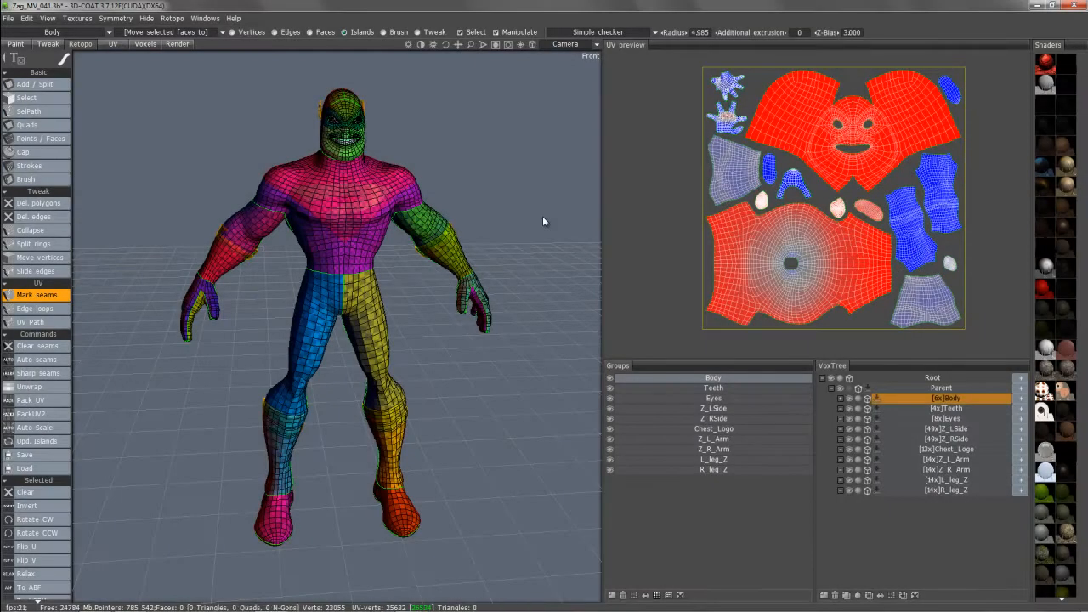
pyautogui.moveTo(562, 295)
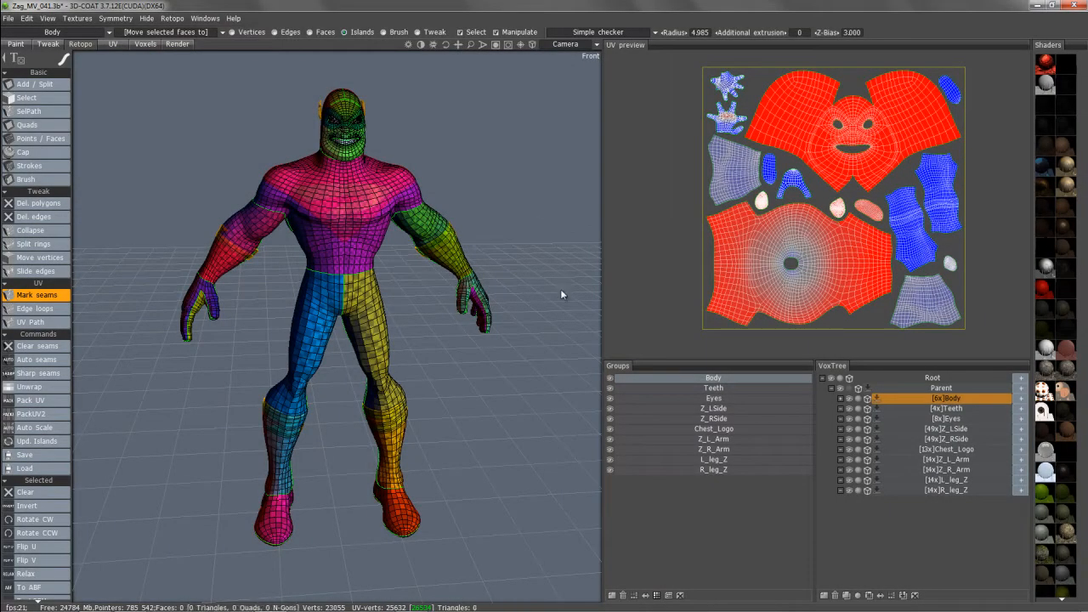
pyautogui.moveTo(501, 198)
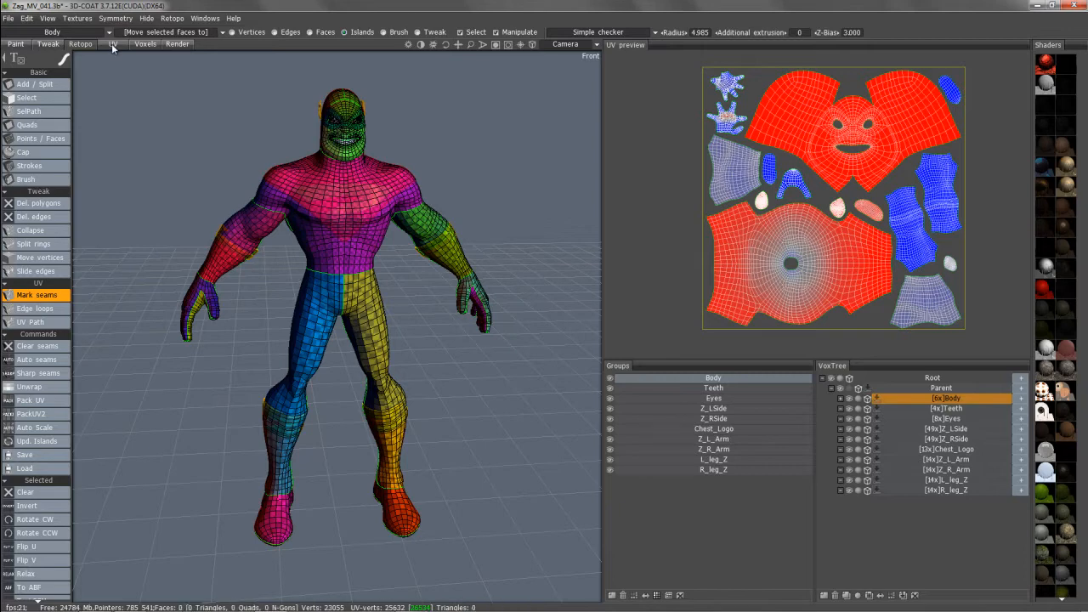
pyautogui.moveTo(101, 52)
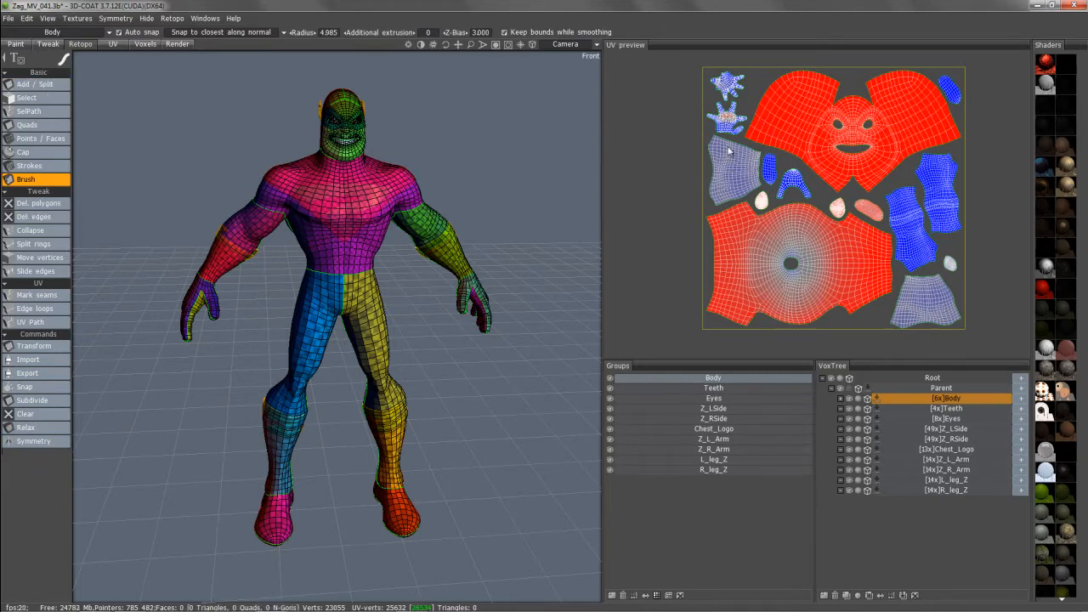
pyautogui.moveTo(708, 177)
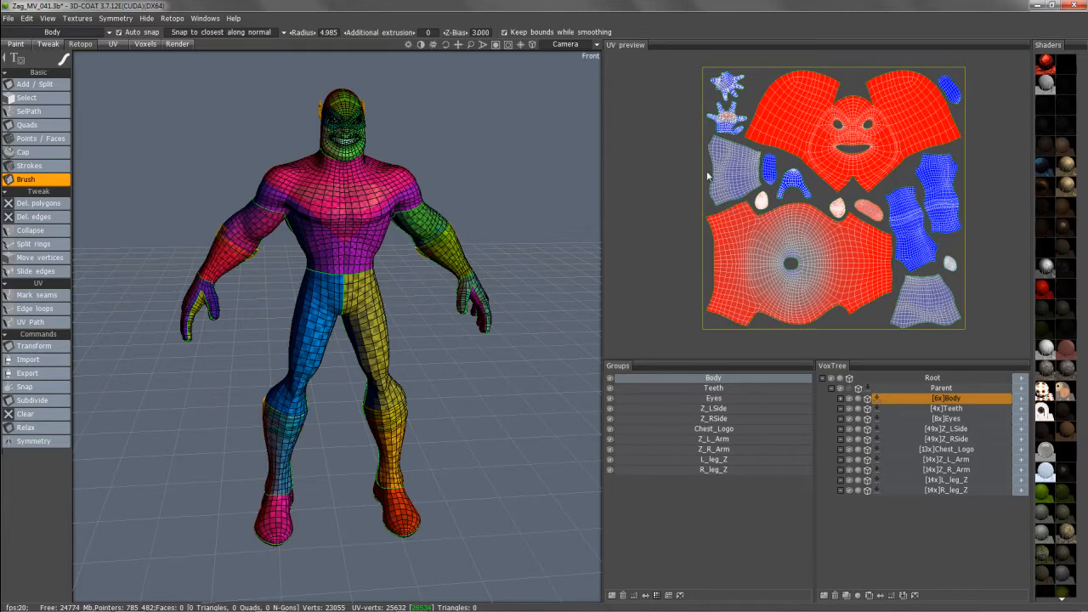
pyautogui.moveTo(810, 192)
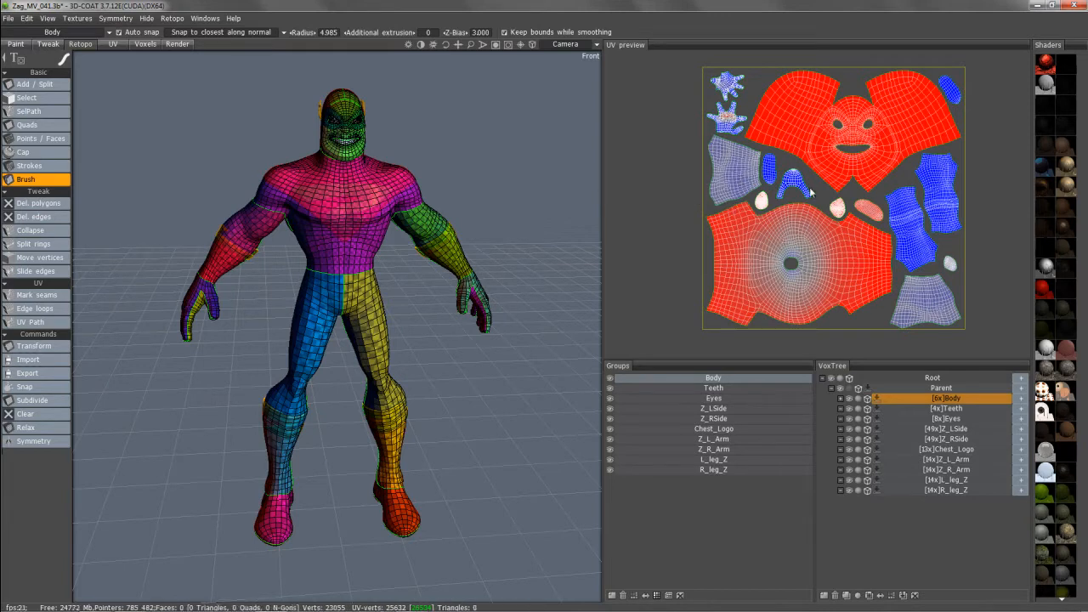
pyautogui.moveTo(751, 211)
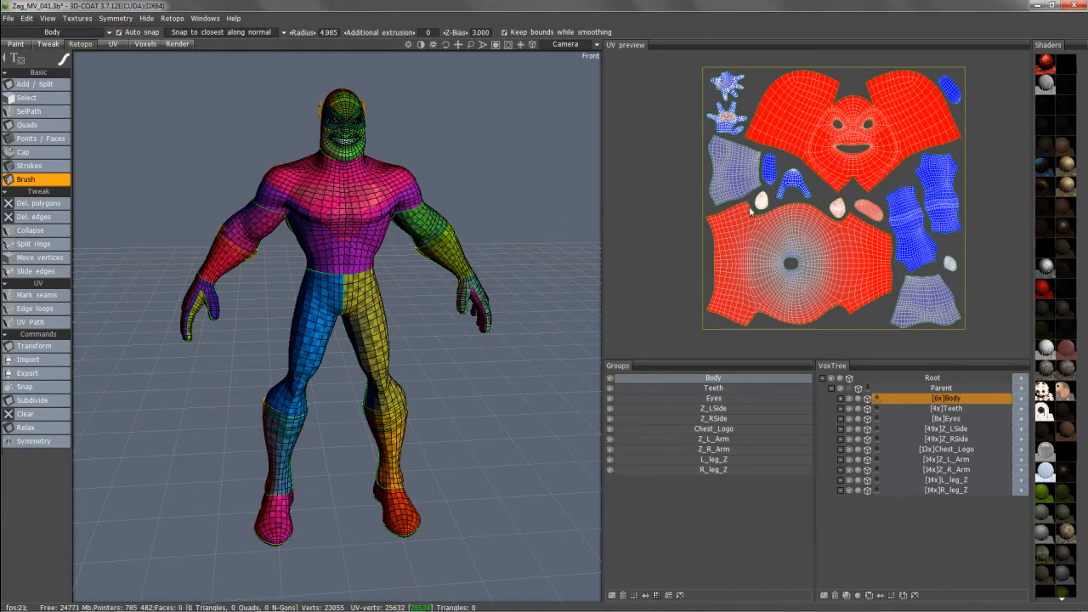
# - Return to the UV tools, then drag the lower hand island outside the UV square and back
pyautogui.click(29, 283)
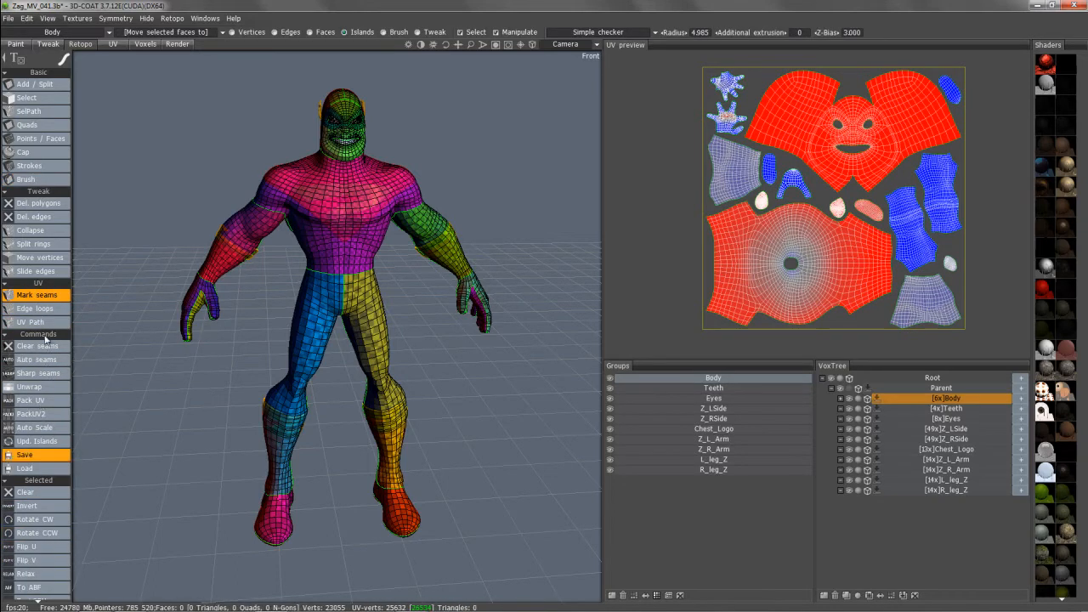
pyautogui.moveTo(38, 573)
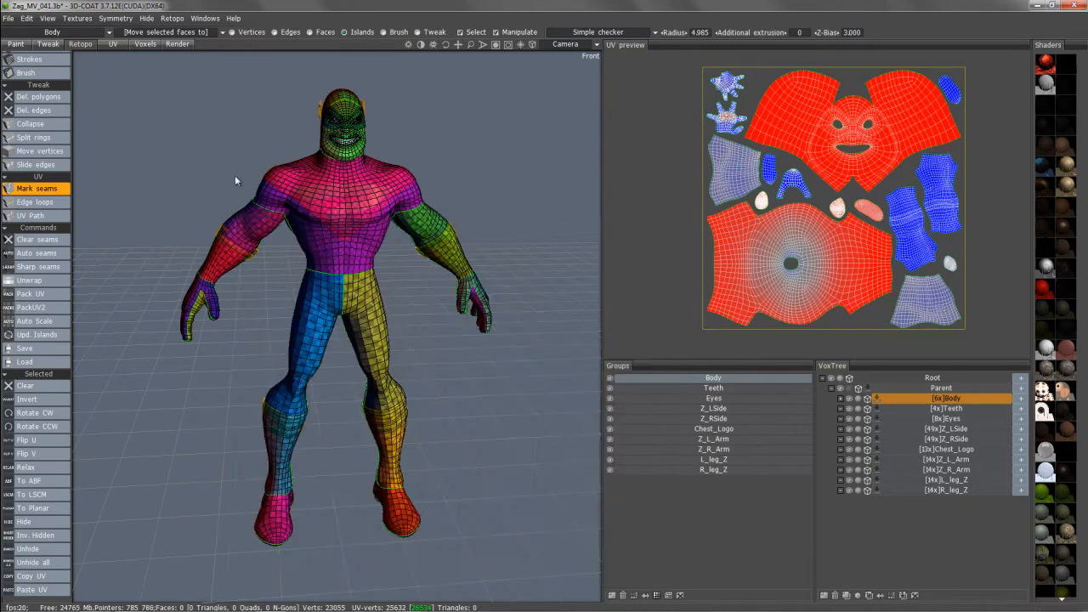
pyautogui.moveTo(179, 216)
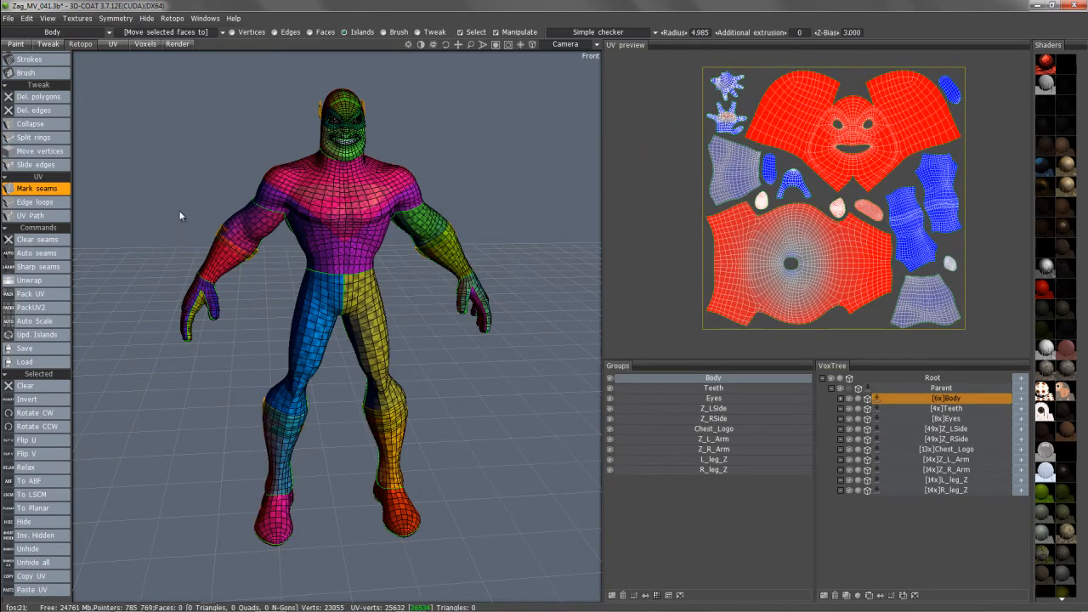
pyautogui.moveTo(174, 201)
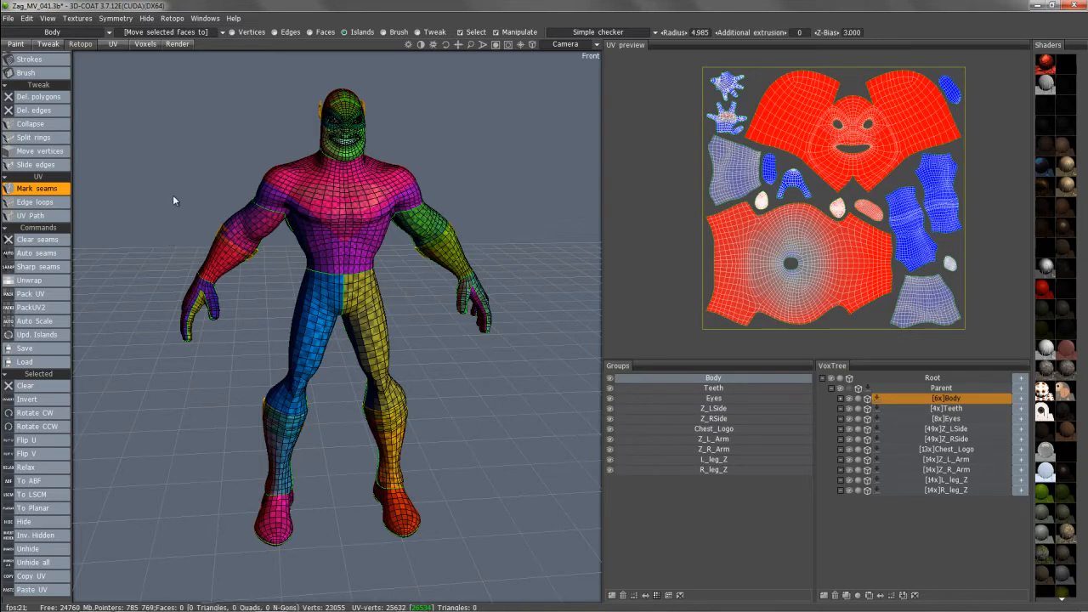
pyautogui.moveTo(144, 170)
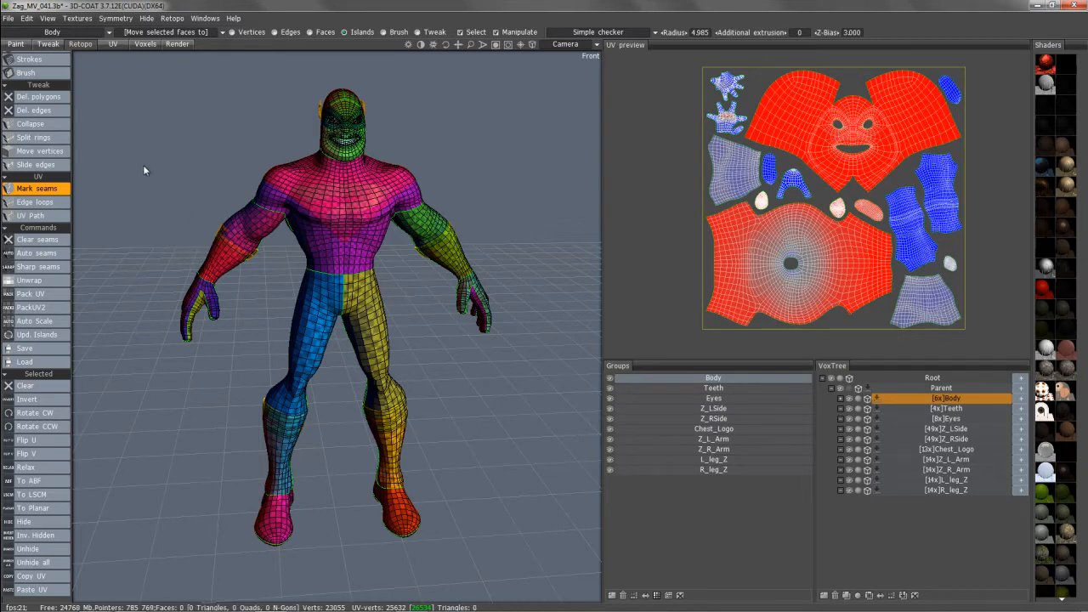
pyautogui.moveTo(686, 100)
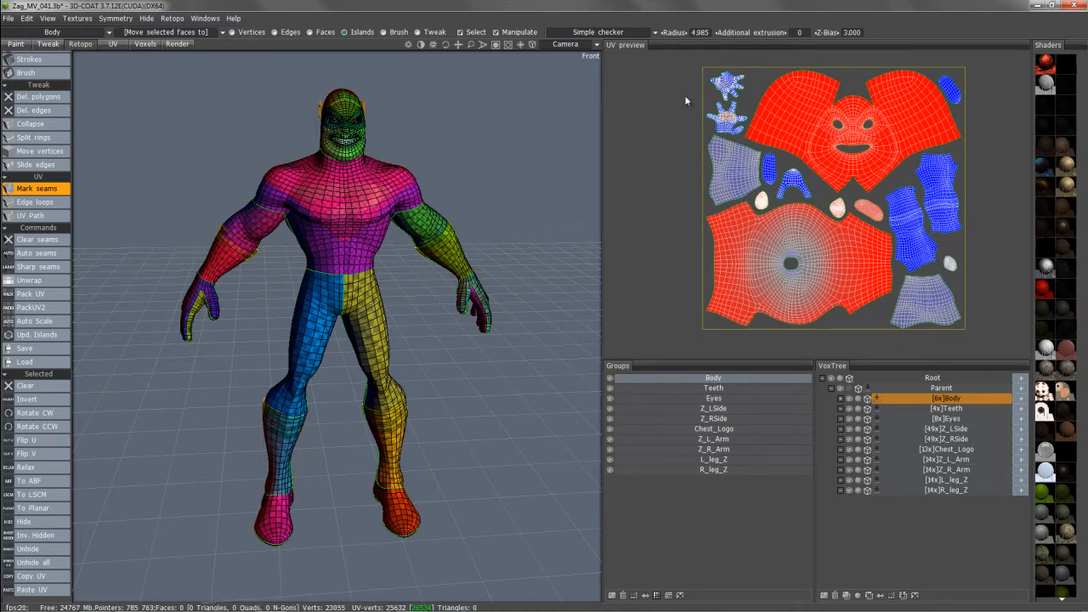
pyautogui.moveTo(723, 123)
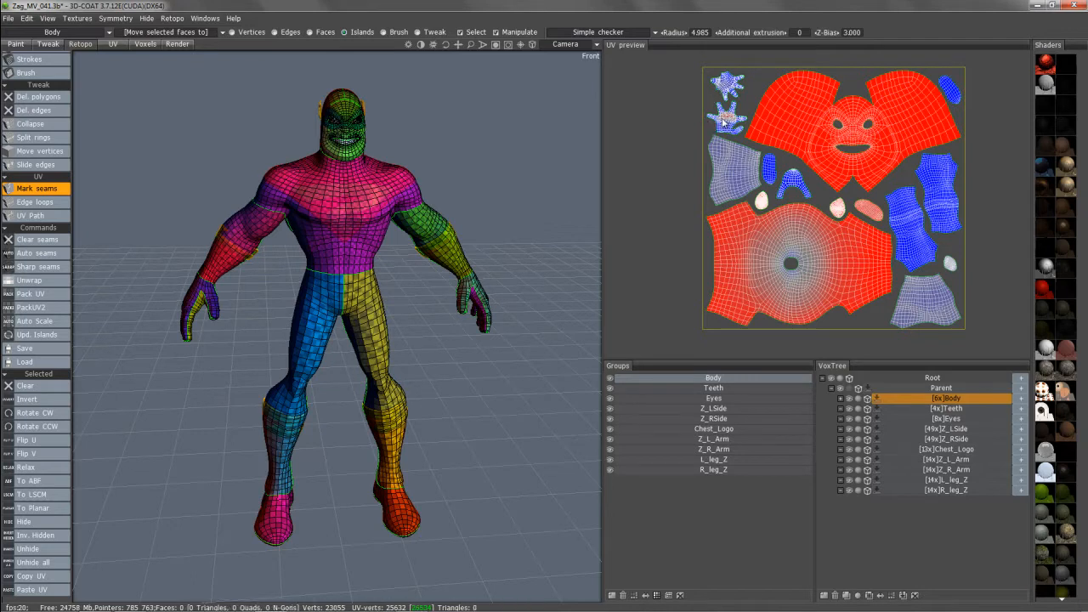
pyautogui.click(727, 119)
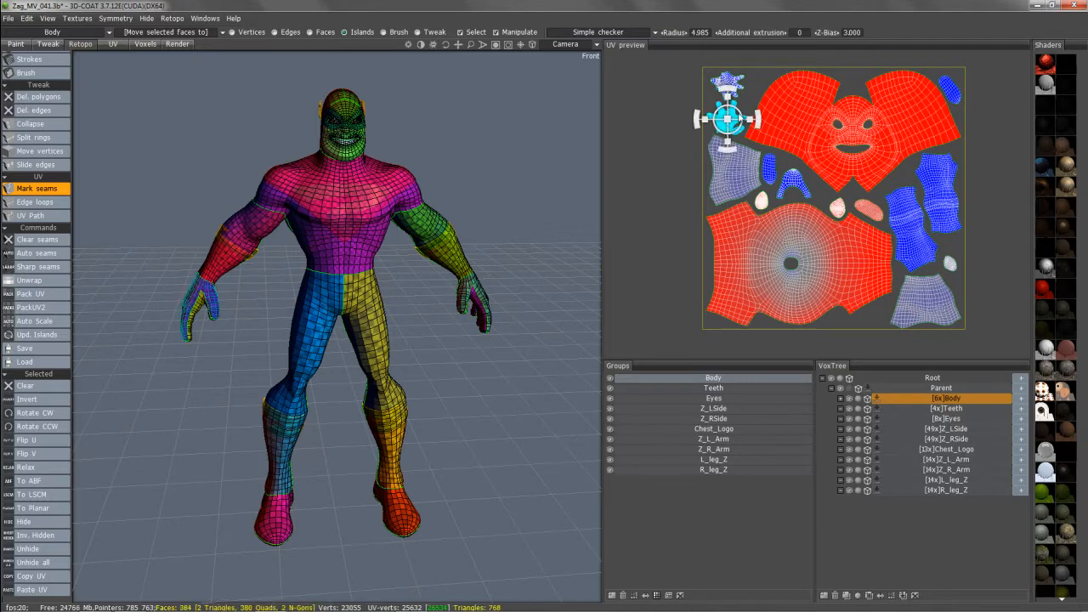
pyautogui.moveTo(728, 119); pyautogui.dragTo(654, 280)
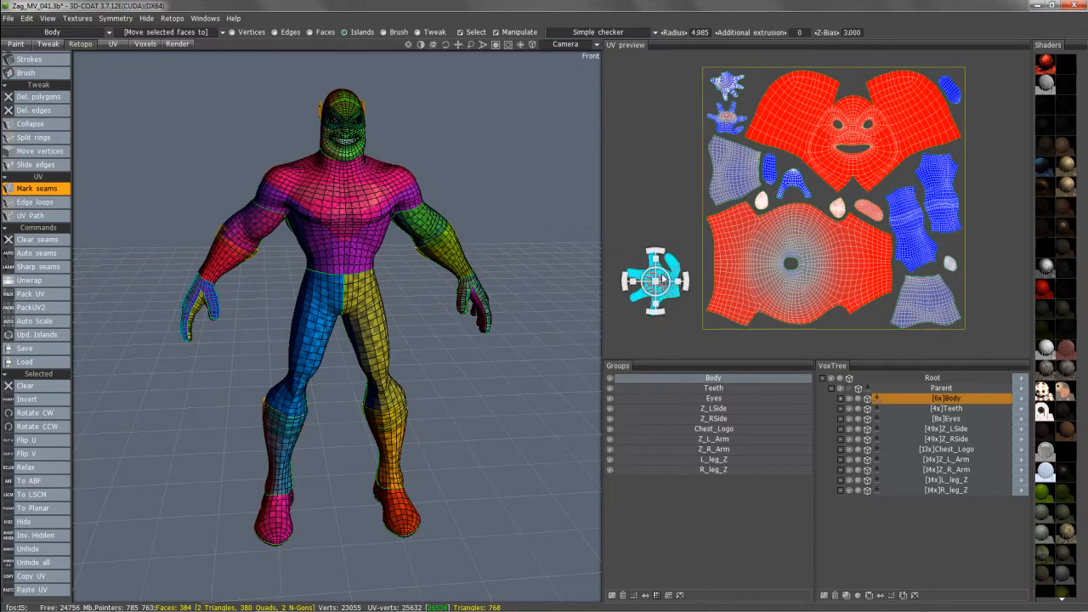
pyautogui.moveTo(655, 281); pyautogui.dragTo(990, 280)
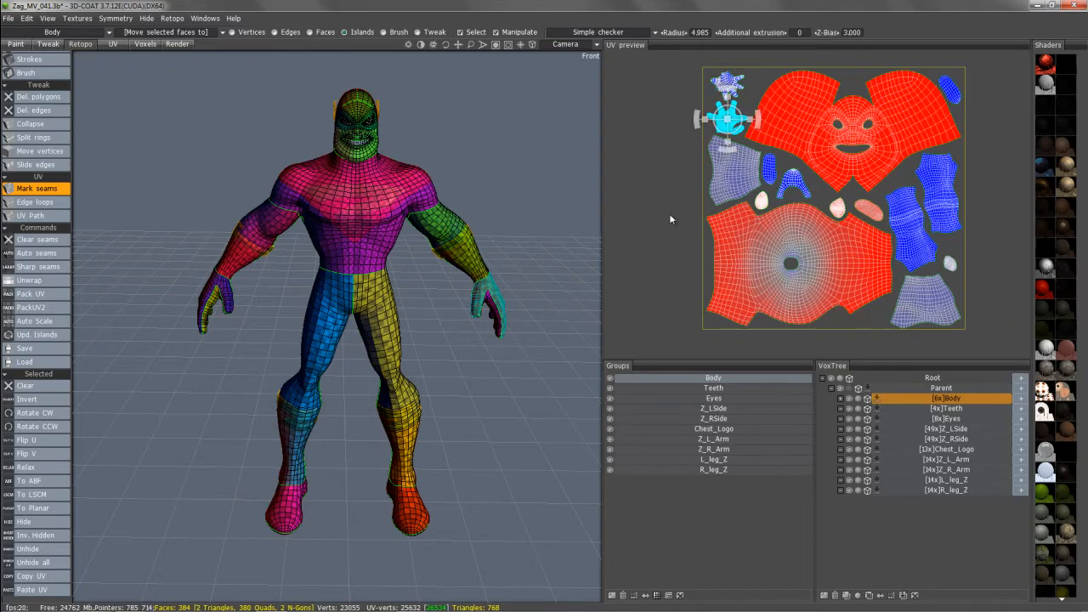
pyautogui.moveTo(685, 139)
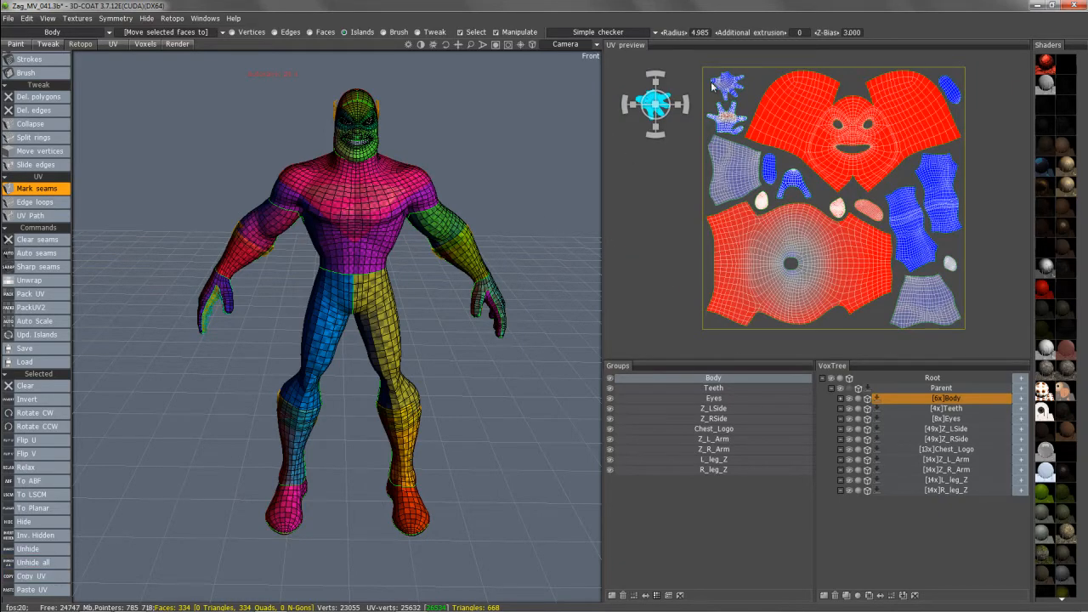
# - Use a Selected command to place the second hand island at the top of the UV square
pyautogui.click(32, 562)
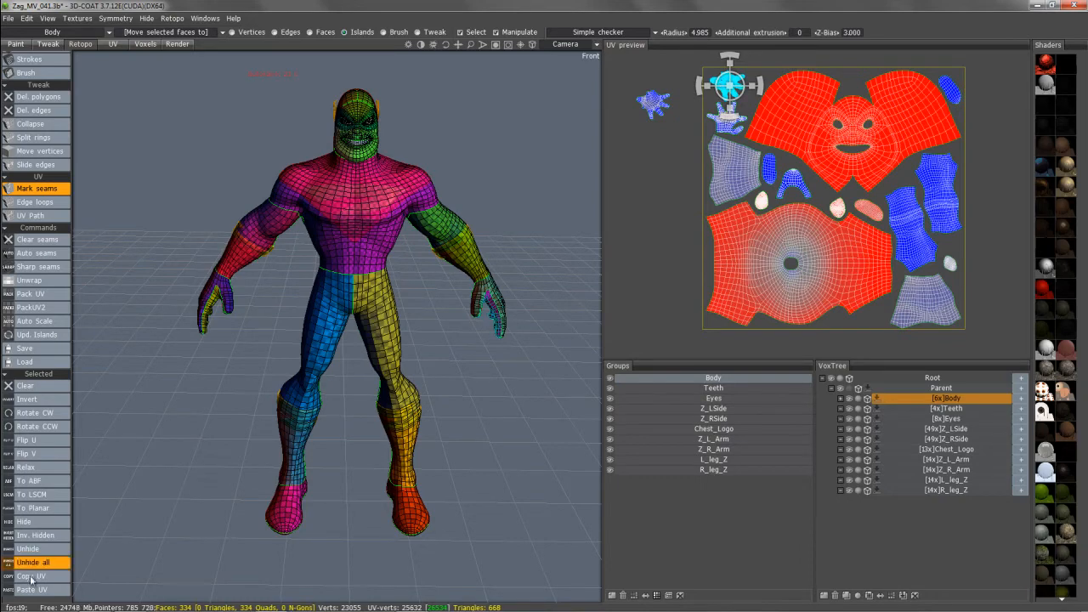
pyautogui.moveTo(697, 164)
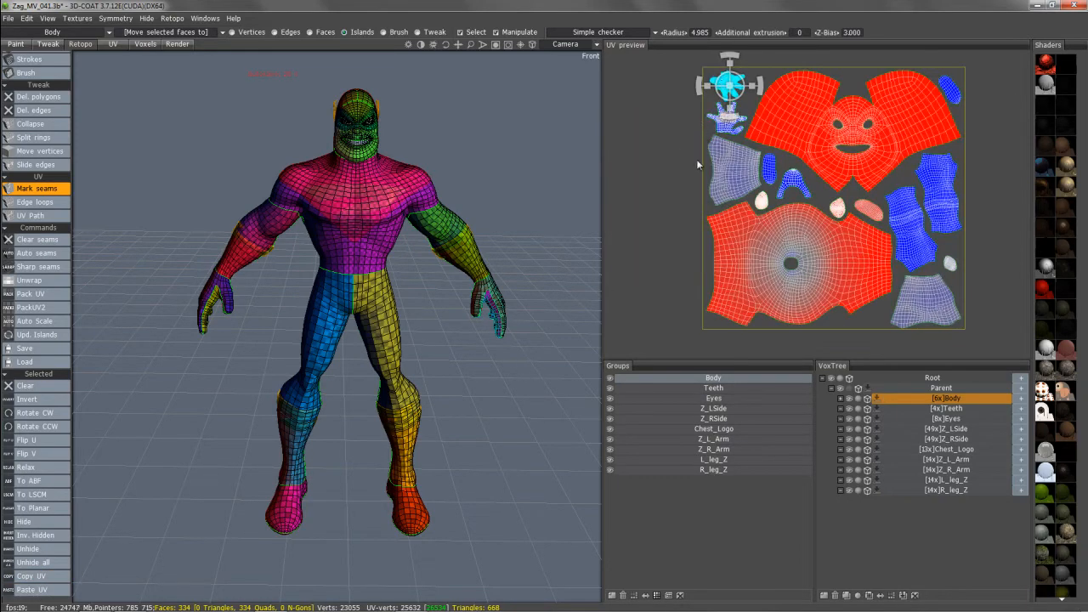
pyautogui.moveTo(674, 130)
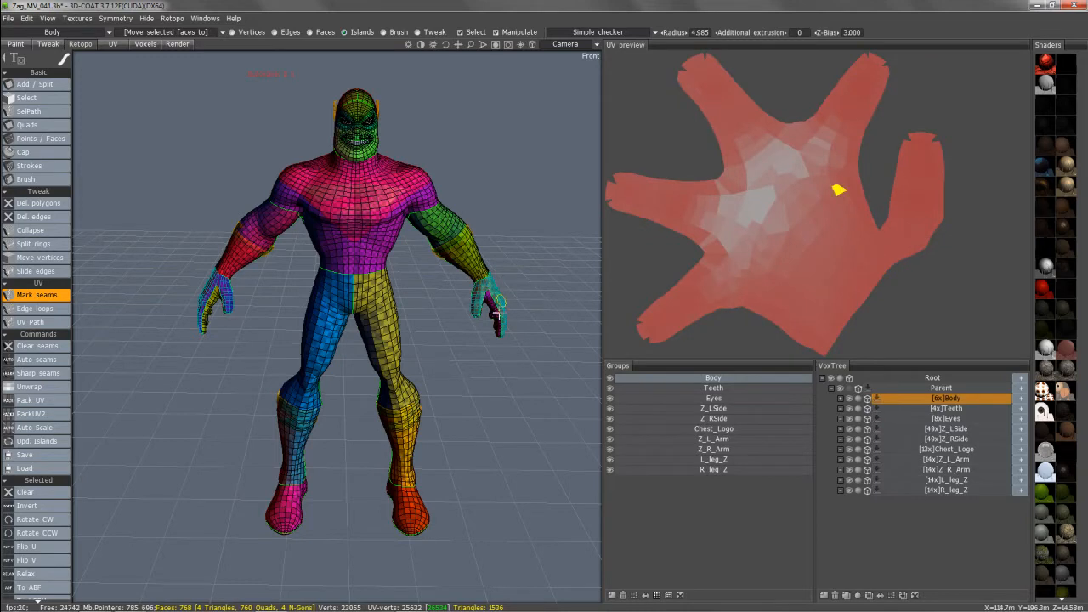
pyautogui.moveTo(490, 159)
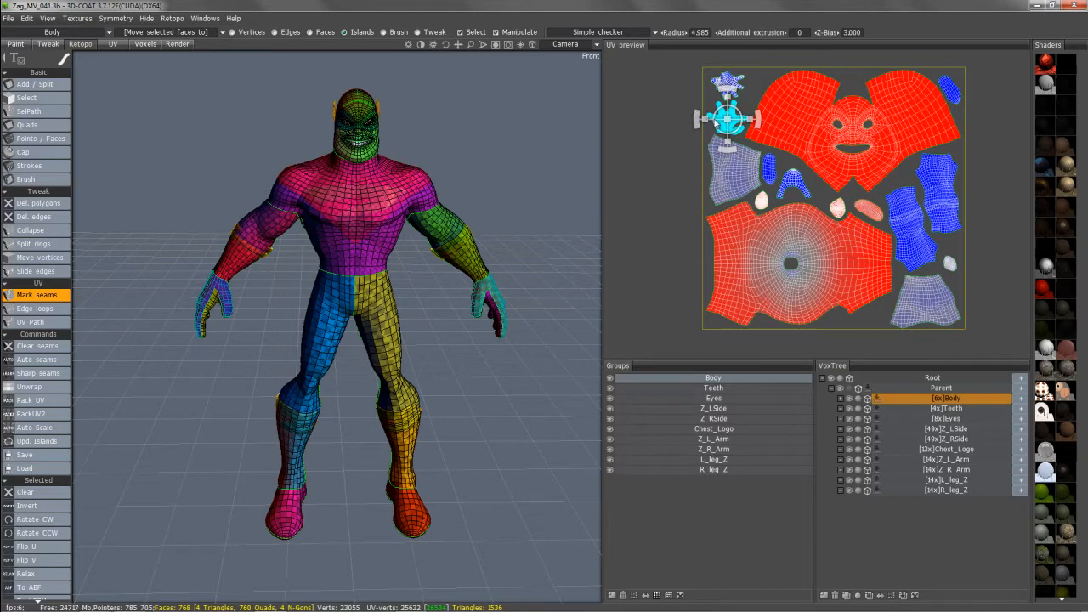
pyautogui.moveTo(646, 173)
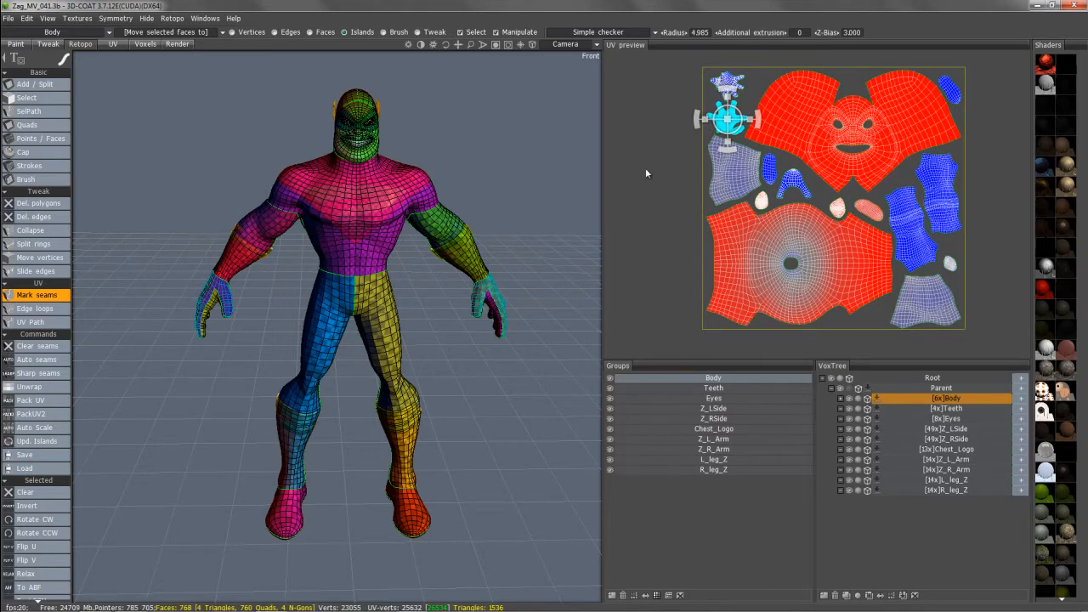
pyautogui.moveTo(659, 153)
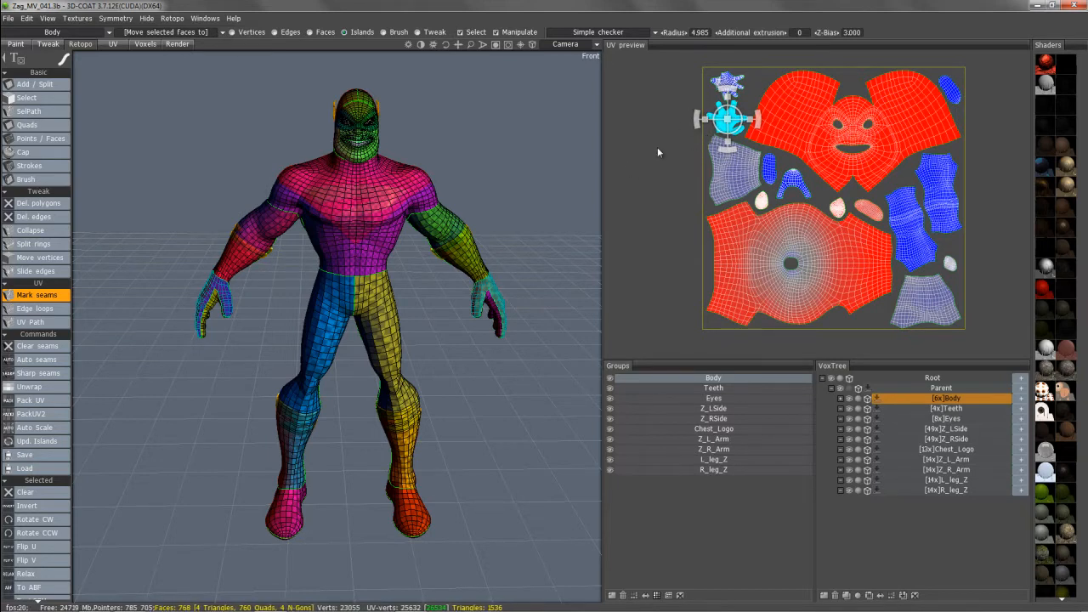
pyautogui.moveTo(679, 140)
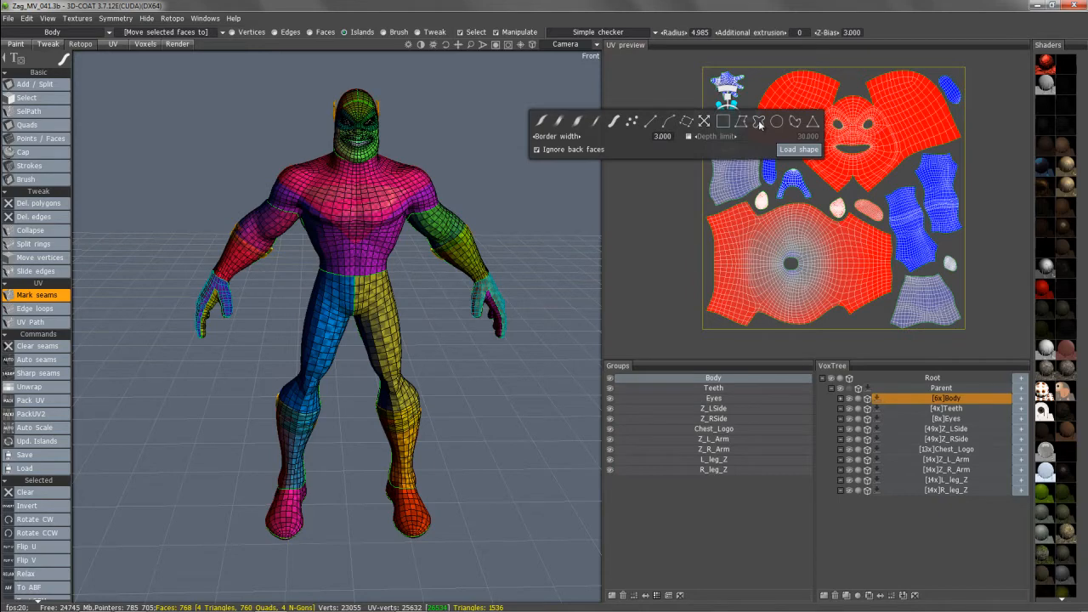
pyautogui.moveTo(759, 122)
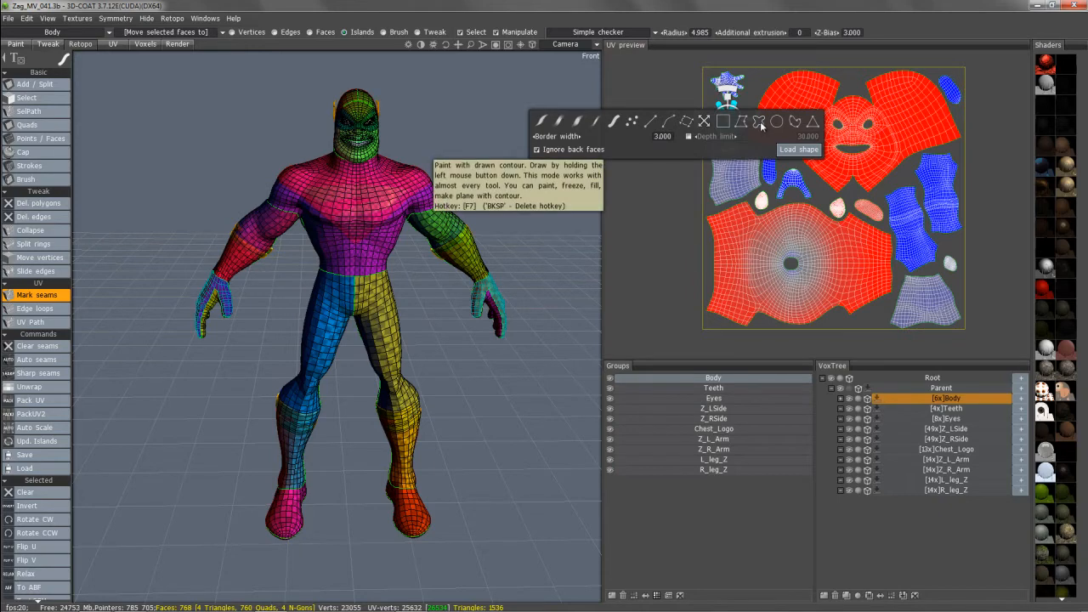
pyautogui.moveTo(776, 122)
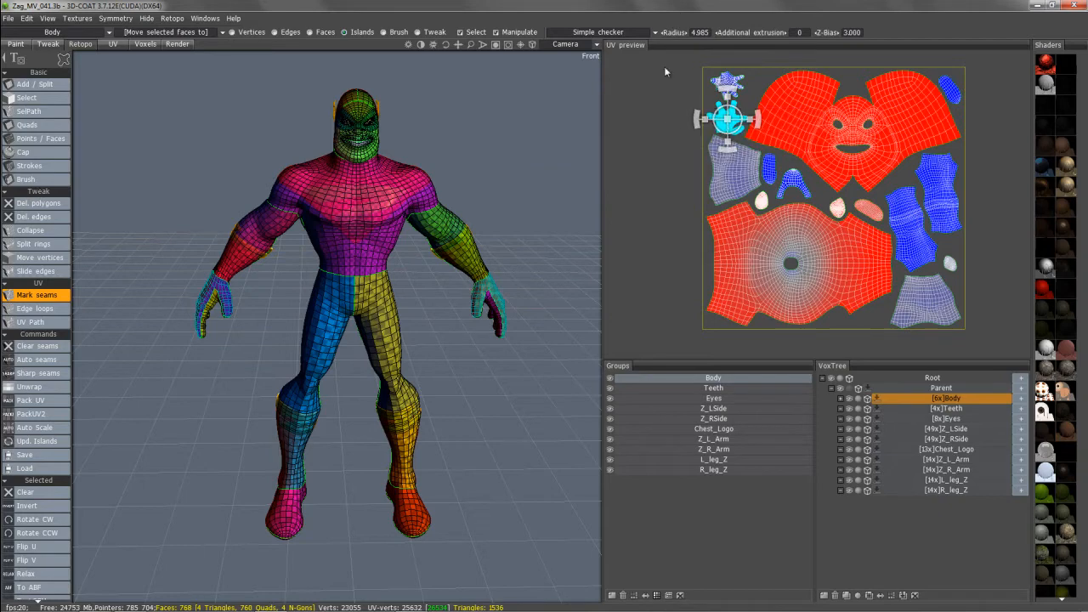
pyautogui.moveTo(688, 76)
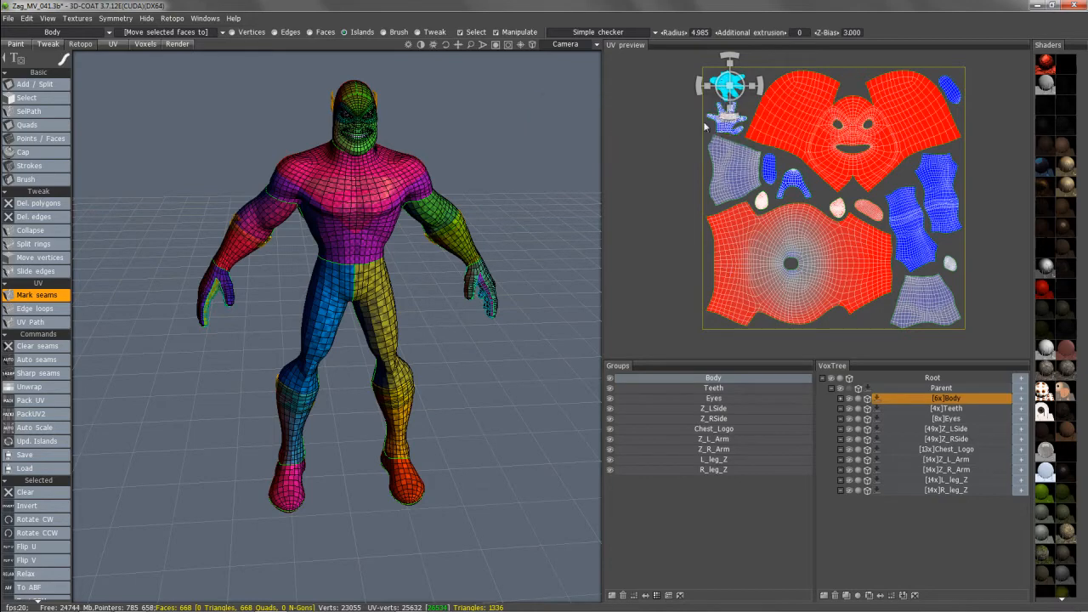
pyautogui.moveTo(408, 206)
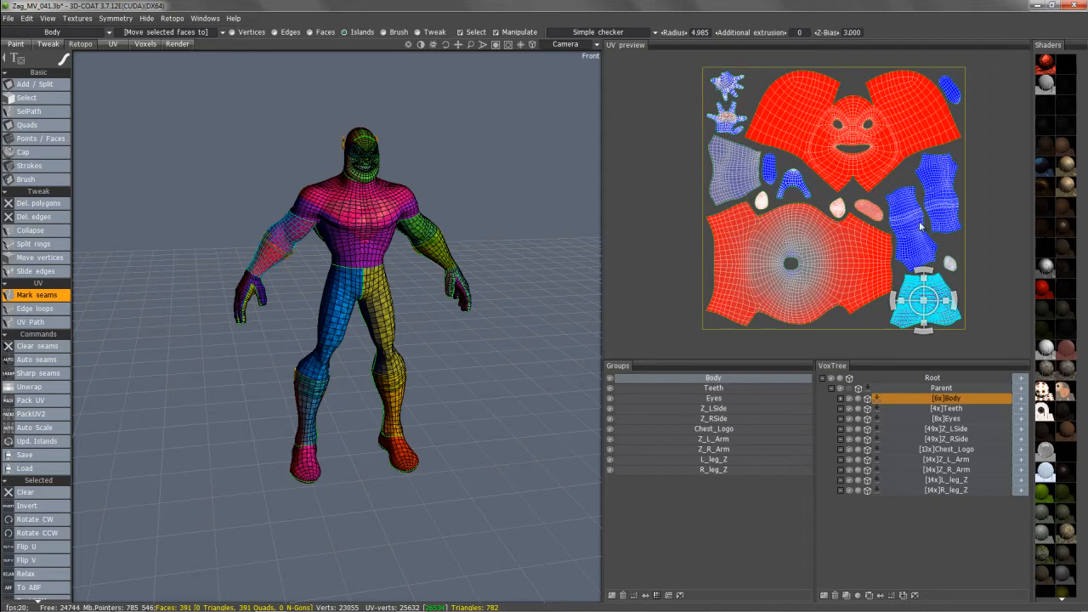
pyautogui.moveTo(899, 281)
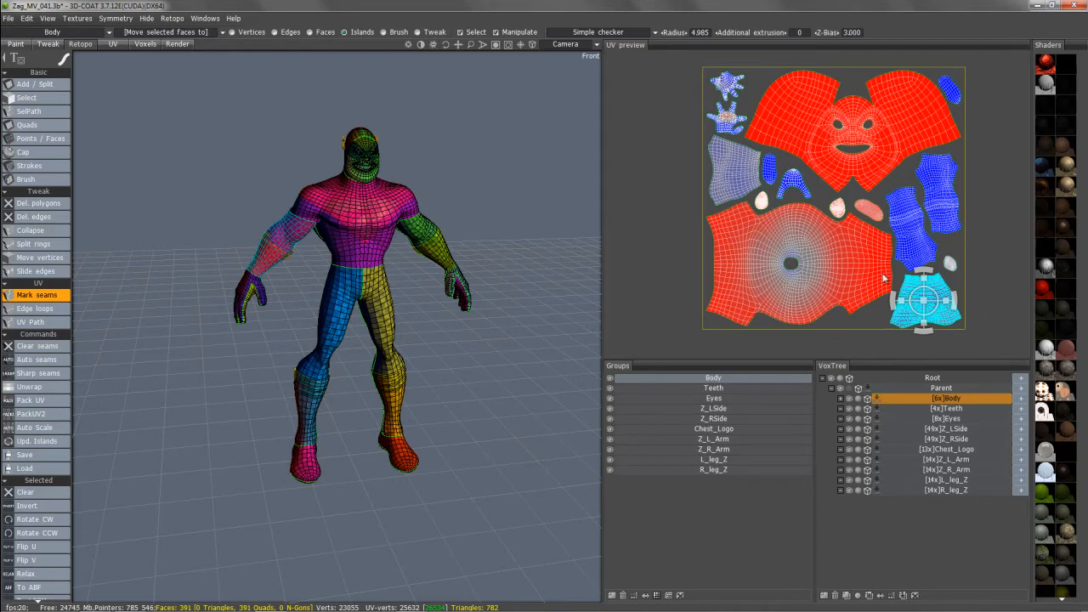
pyautogui.click(51, 32)
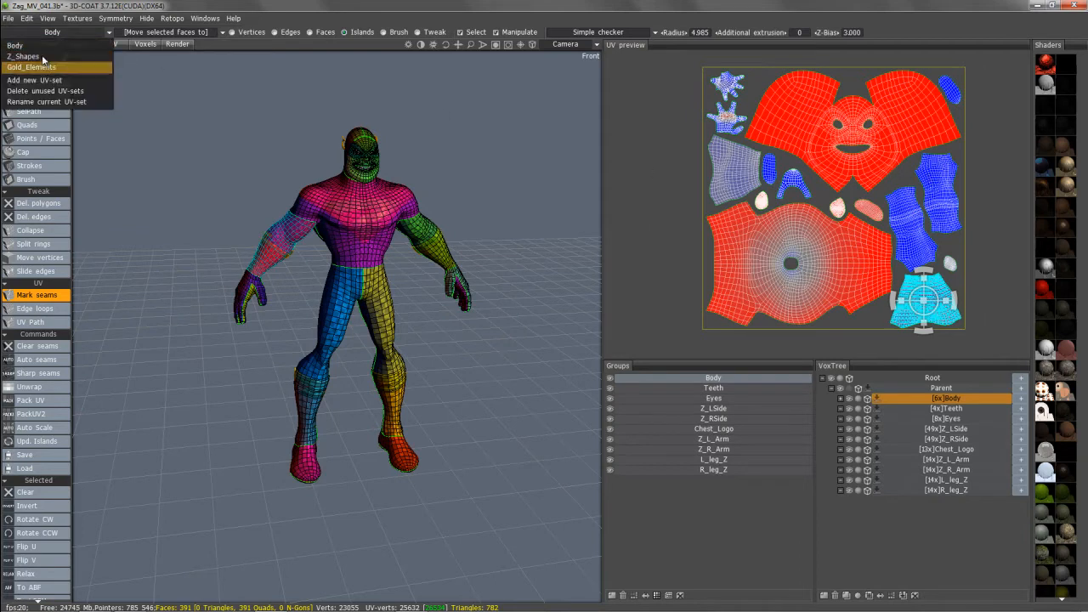
pyautogui.click(26, 56)
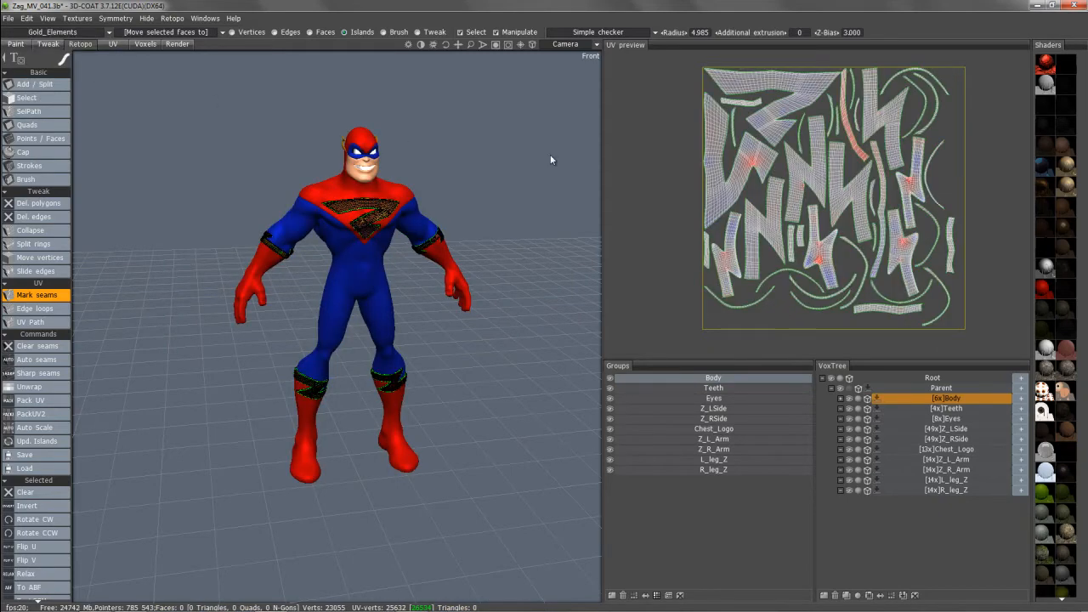
pyautogui.click(64, 32)
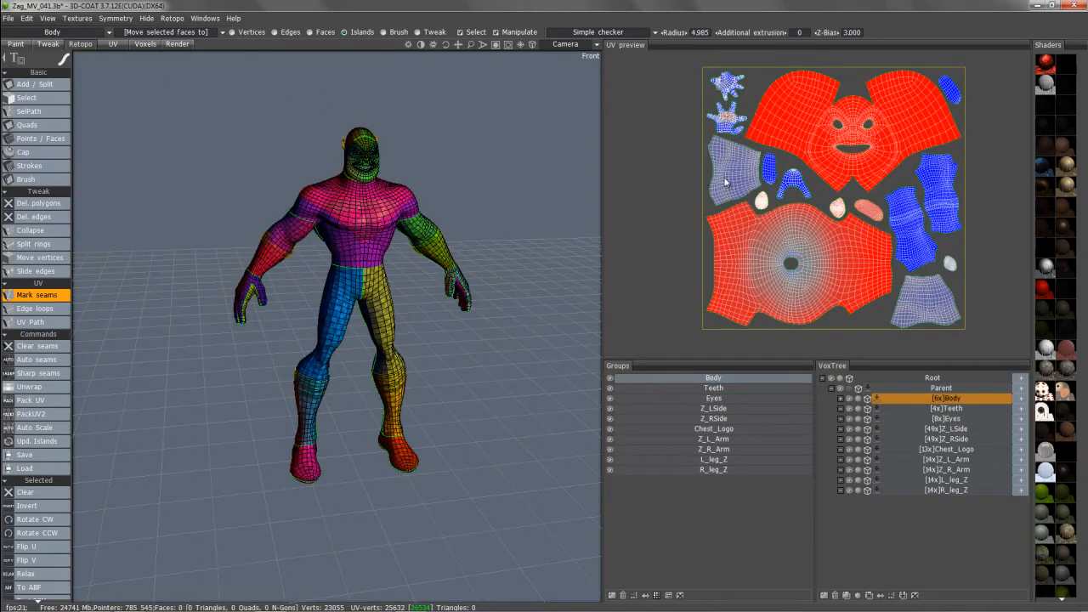
# - Select the grey island on the left and start Pack UV on the Body islands
pyautogui.click(926, 302)
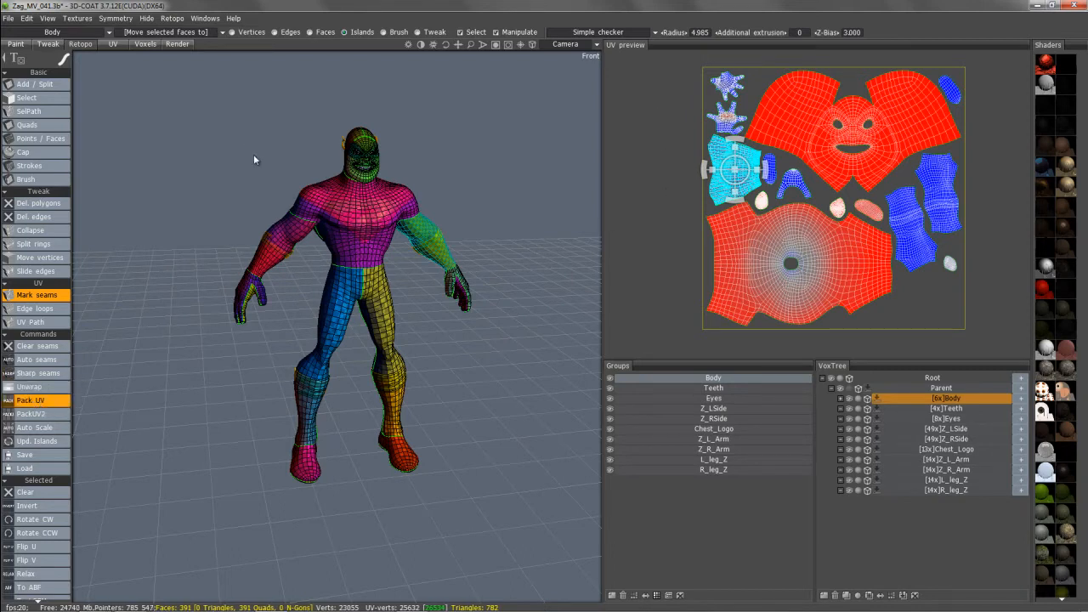
pyautogui.click(30, 401)
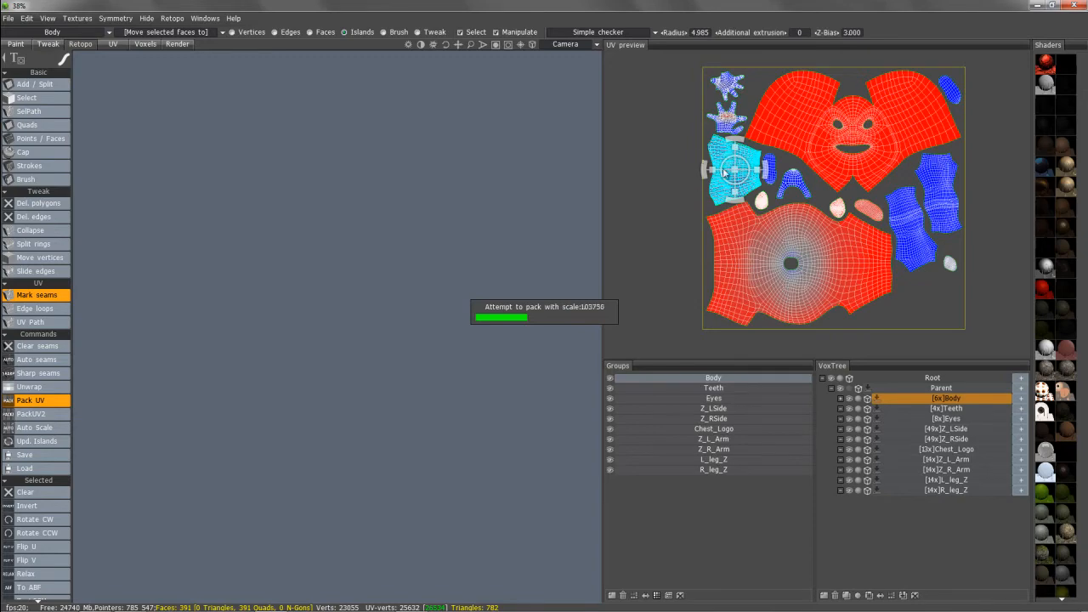
# - Run Pack UV again to complete the new Body layout with stacked islands kept
pyautogui.click(30, 400)
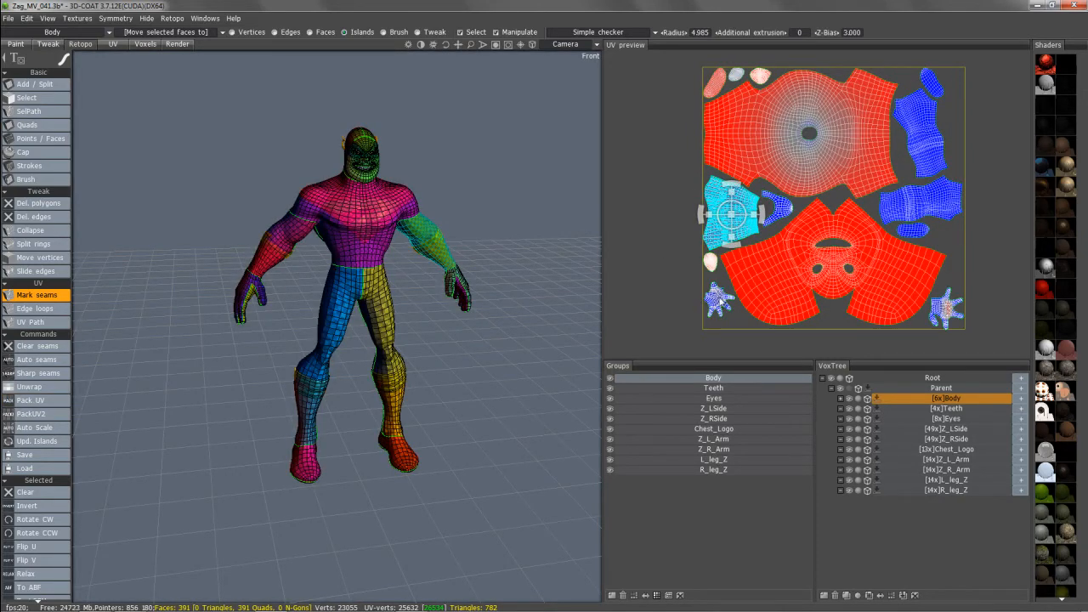
pyautogui.moveTo(662, 208)
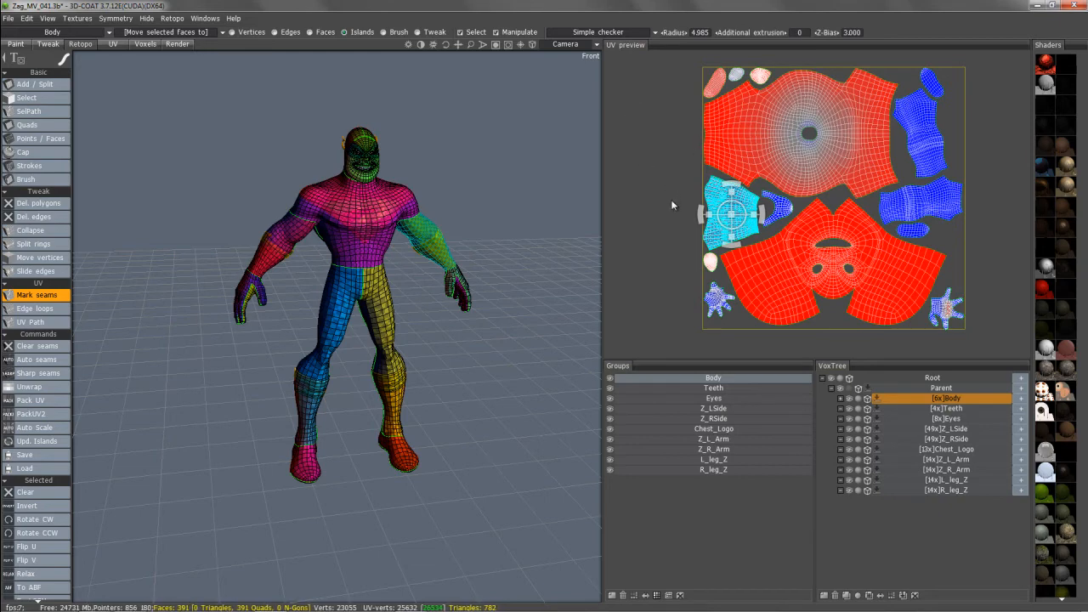
pyautogui.moveTo(670, 219)
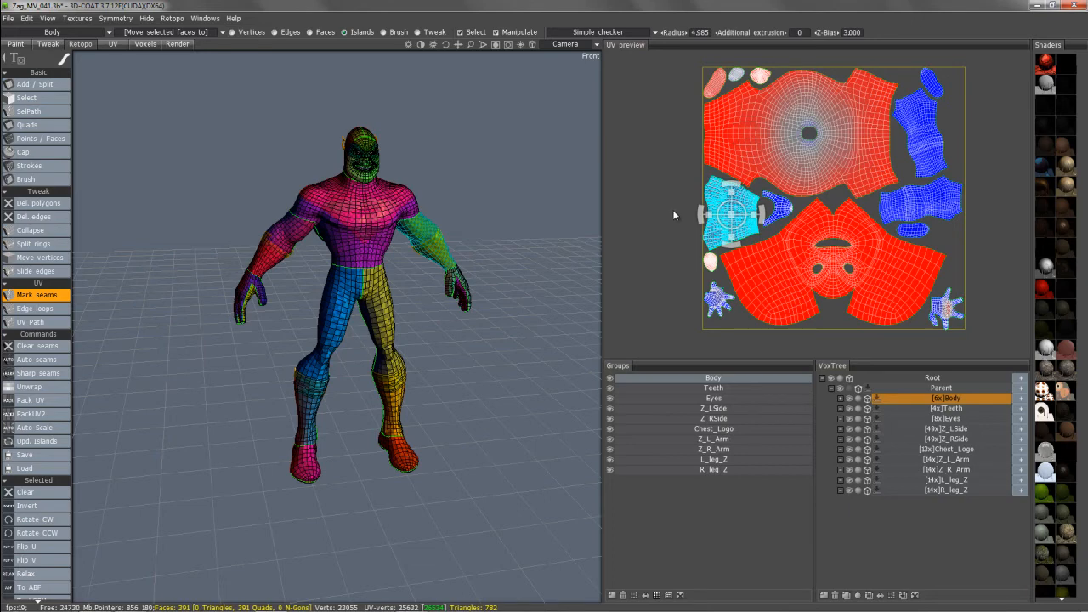
pyautogui.moveTo(697, 176)
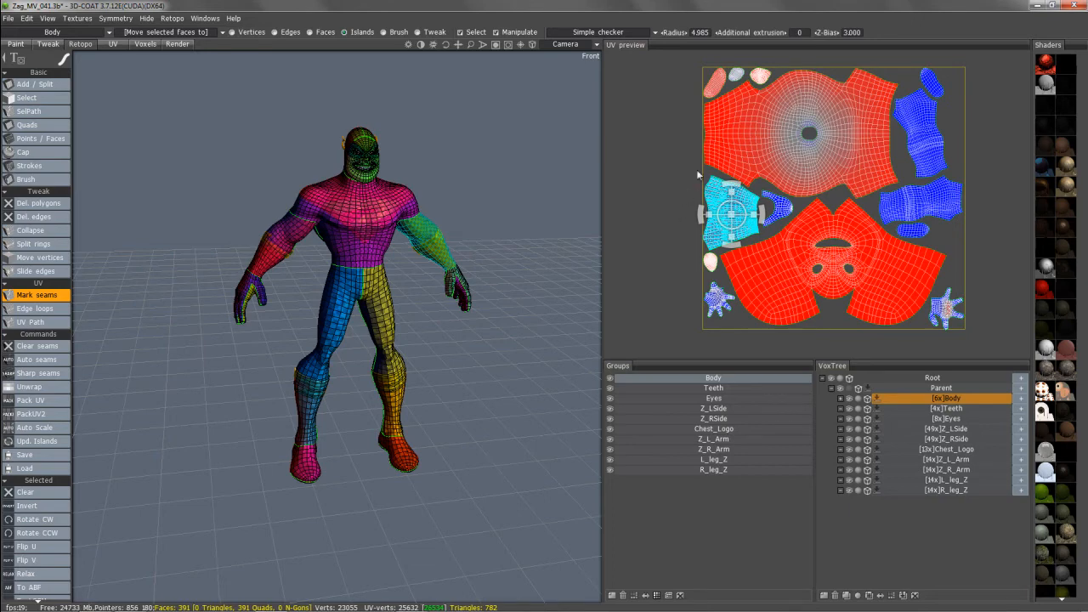
pyautogui.moveTo(689, 128)
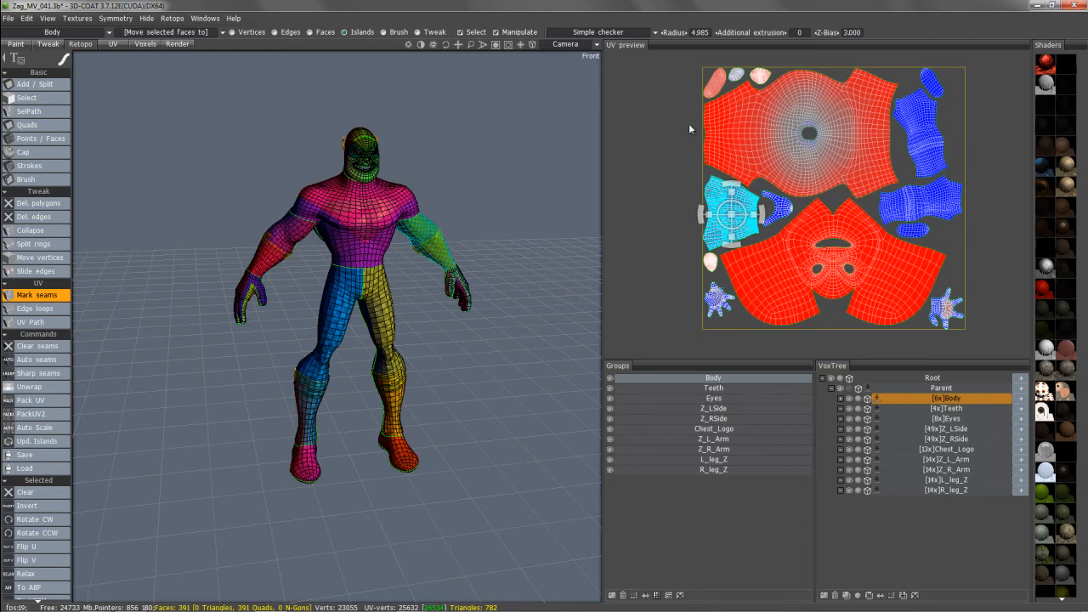
pyautogui.moveTo(672, 212)
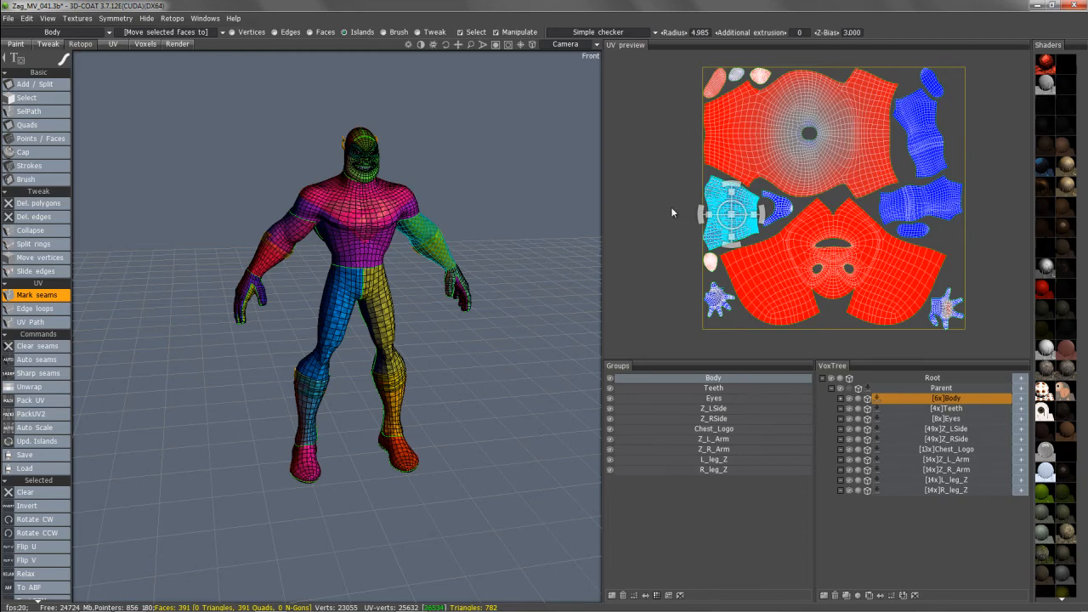